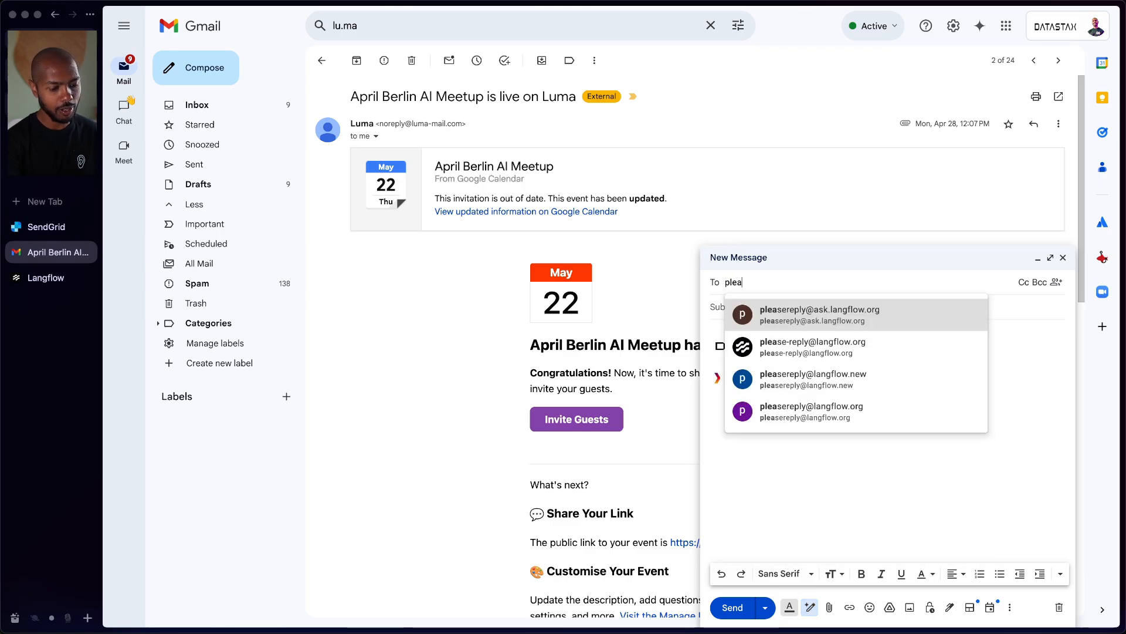
click(811, 346)
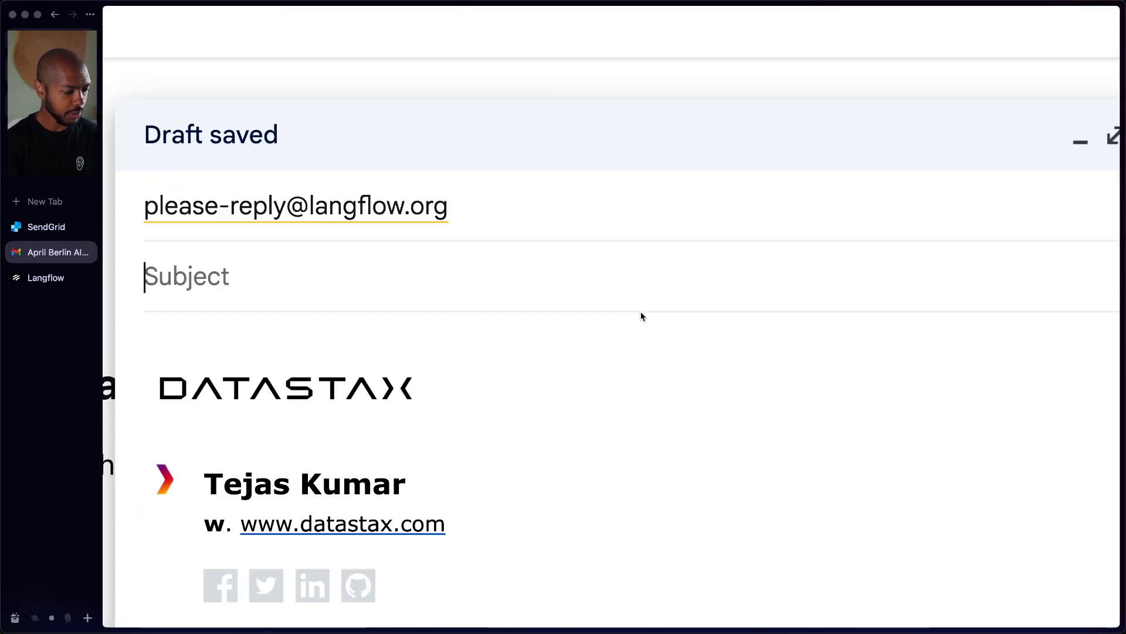
text(how do I host it)
click(630, 347)
text(How do I deploy L)
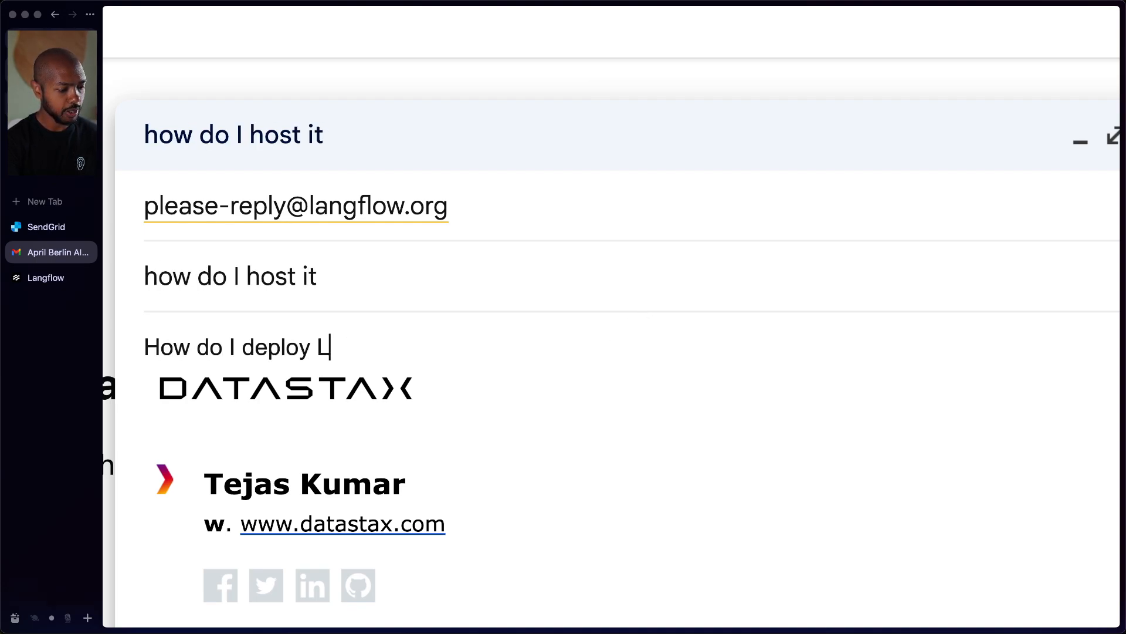
text(angflow?)
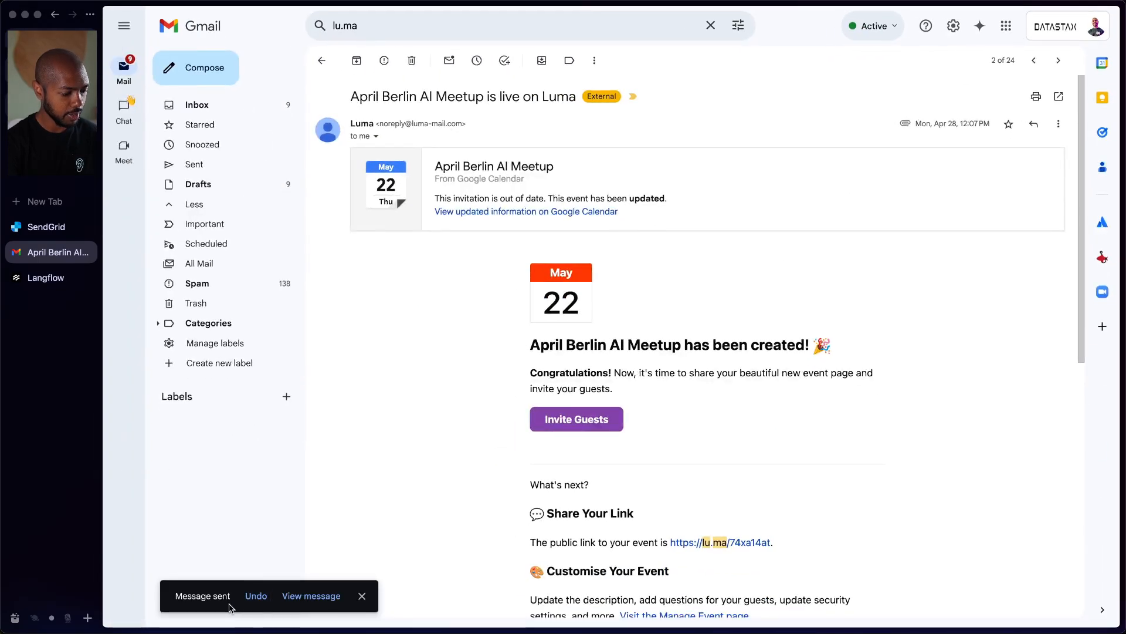
mouse_move(371, 399)
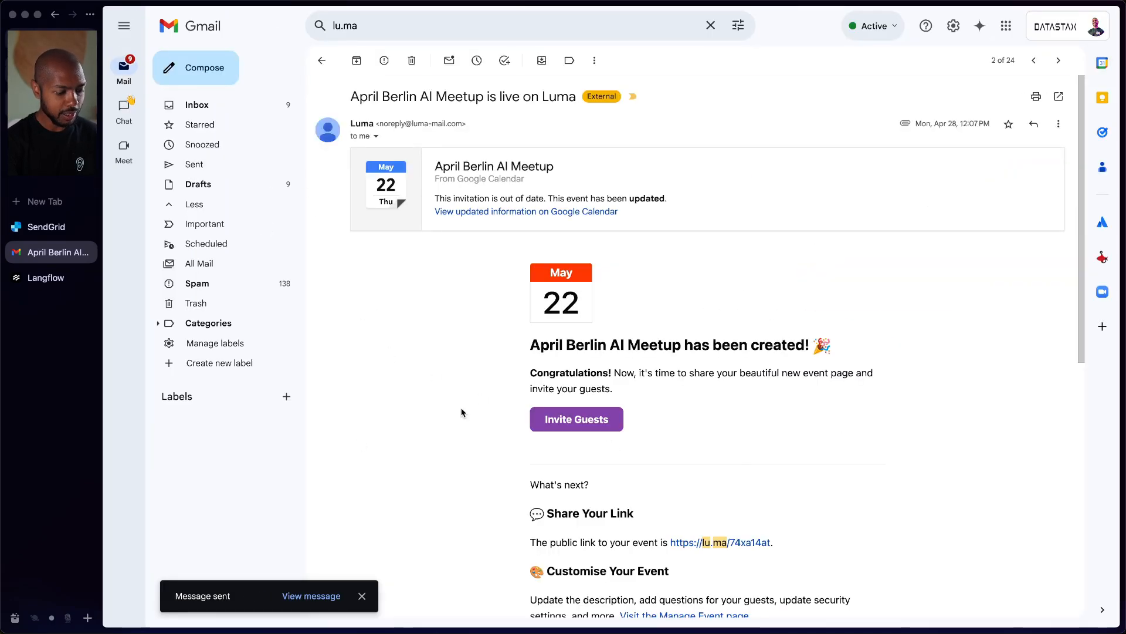
click(47, 227)
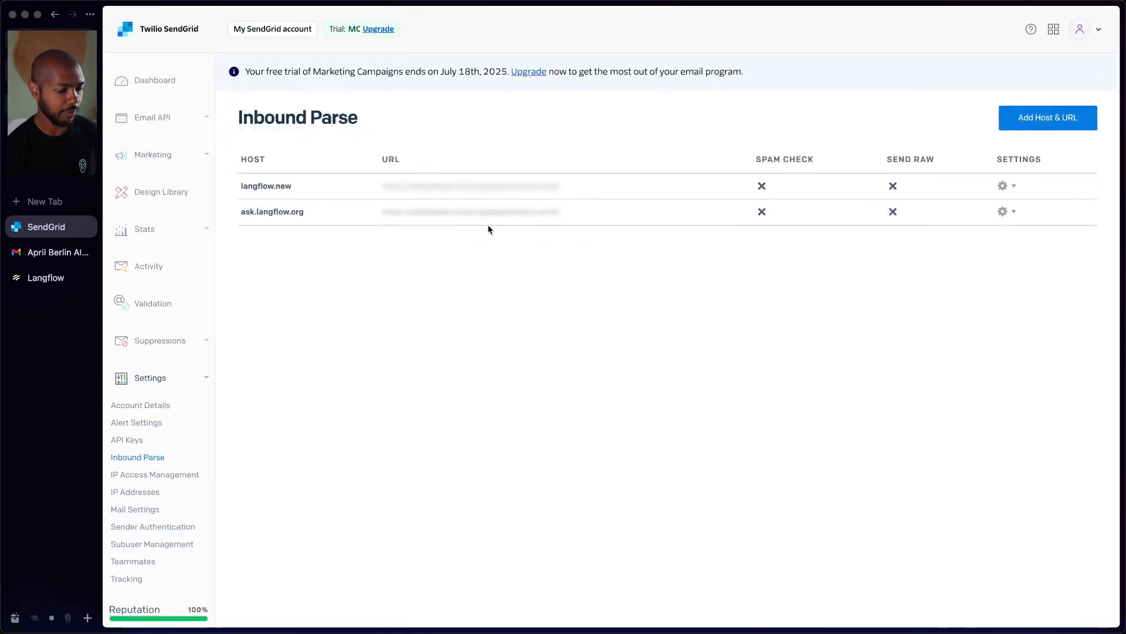
mouse_move(613, 393)
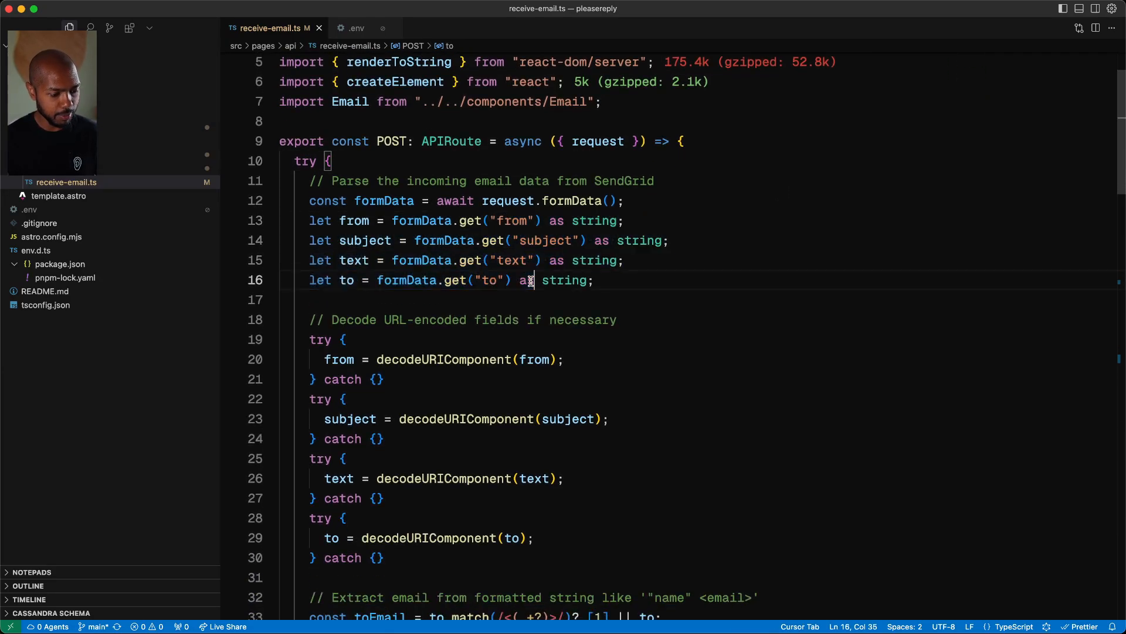
Step: Scroll through receive-email.ts past the form-data parsing to the Langflow call and SendGrid reply code
scroll(down, 3)
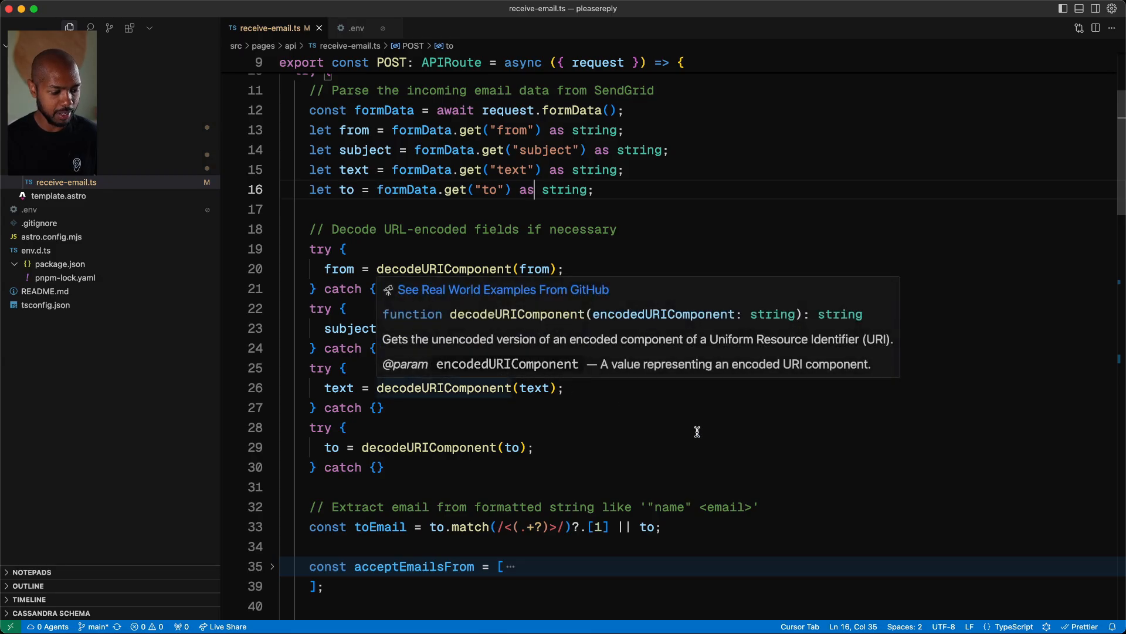
scroll(down, 3)
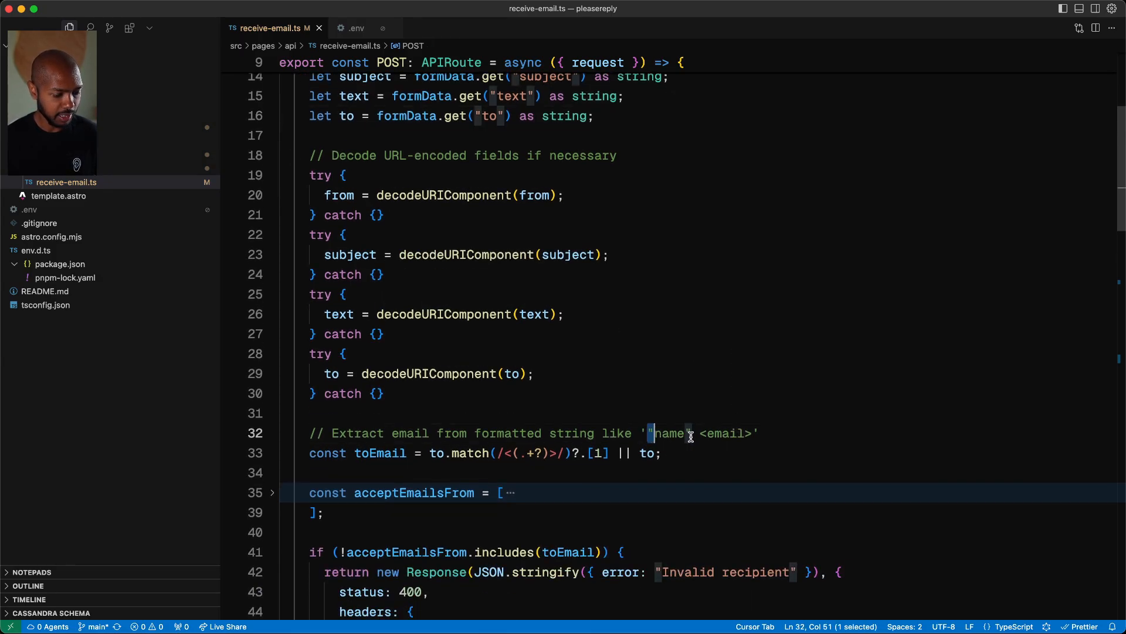
scroll(down, 3)
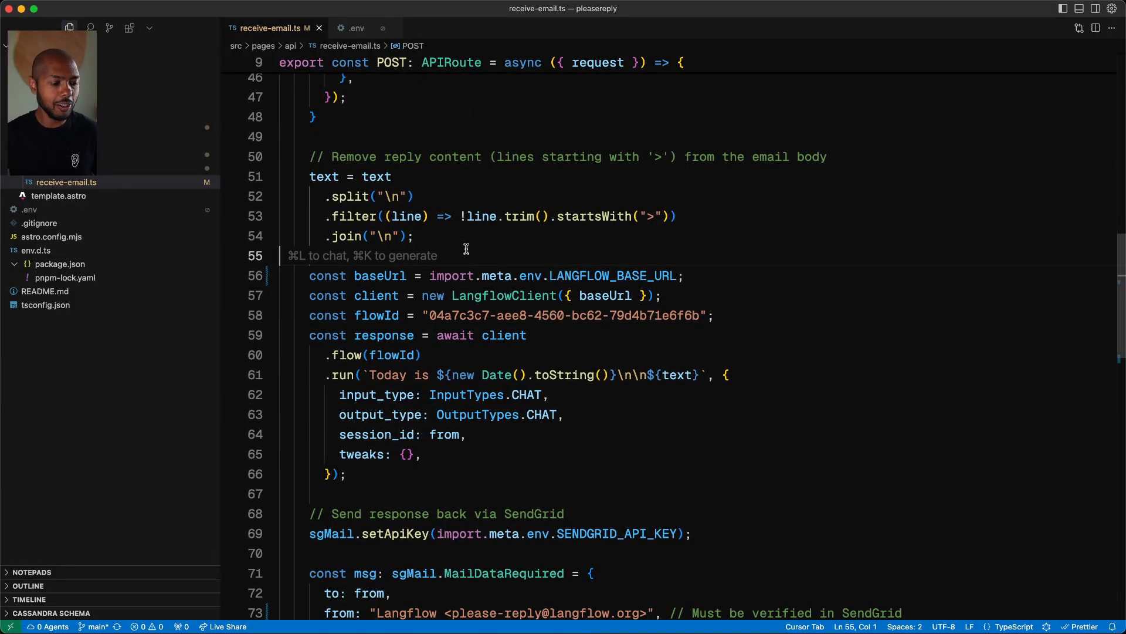
mouse_move(981, 153)
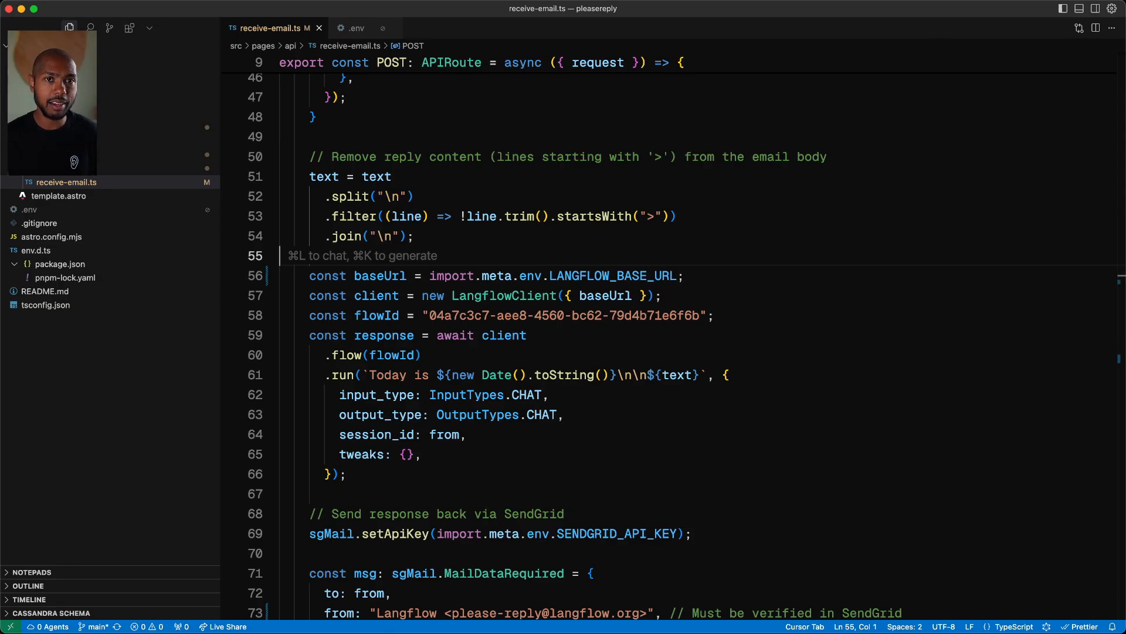
mouse_move(656, 238)
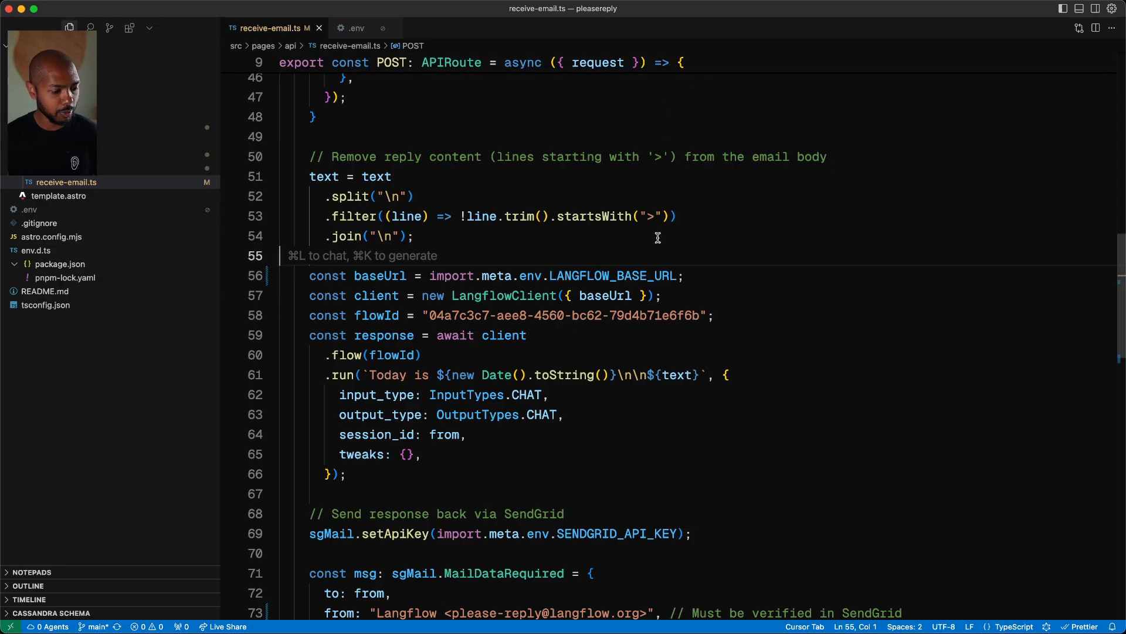
scroll(down, 3)
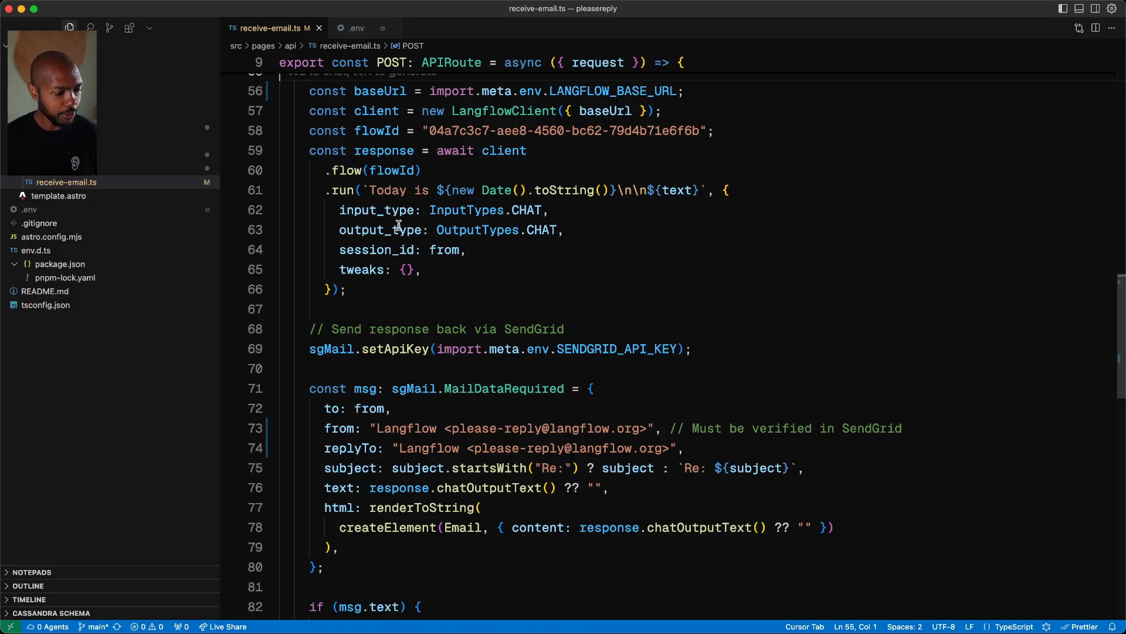
scroll(down, 3)
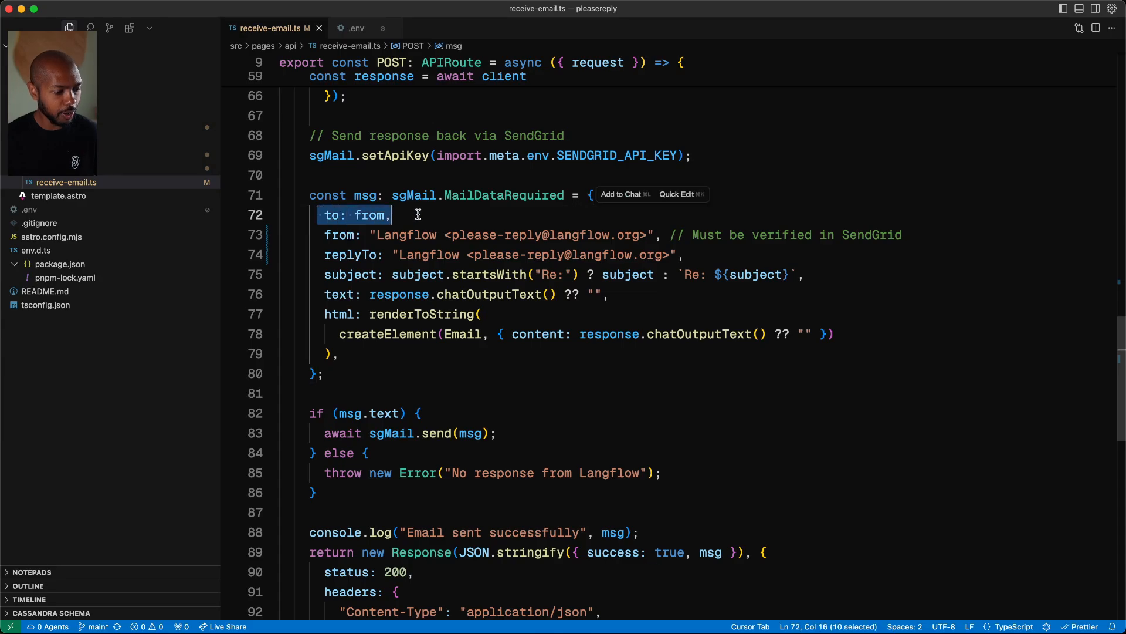
mouse_move(420, 260)
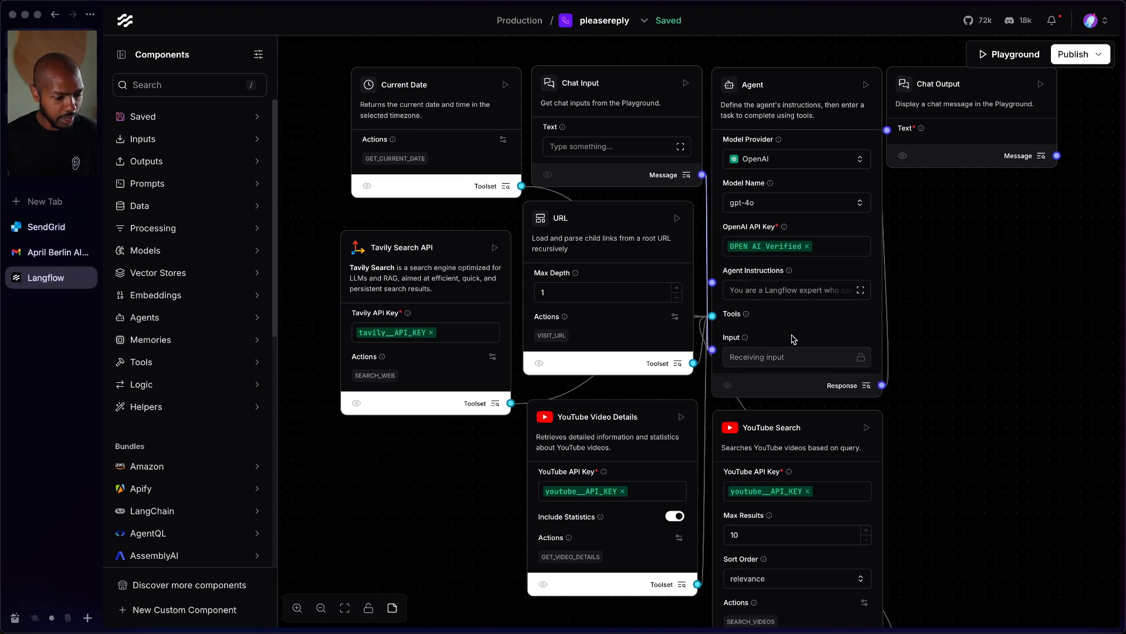
Step: Select the gpt-4o Agent node in the pleasereply flow to inspect its wiring
click(796, 85)
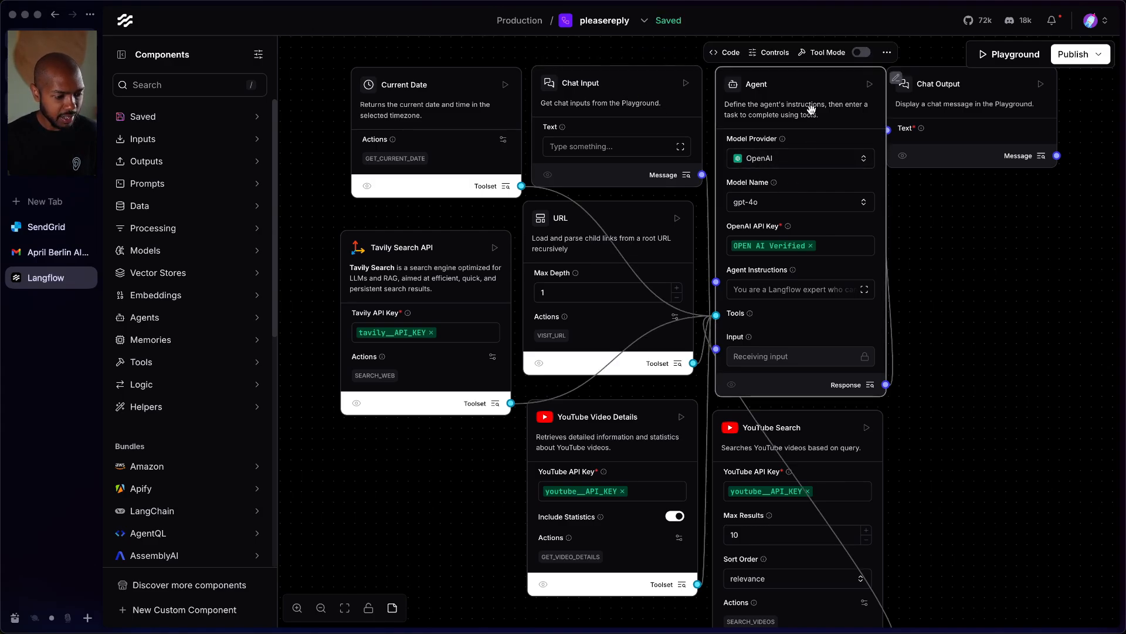
mouse_move(413, 91)
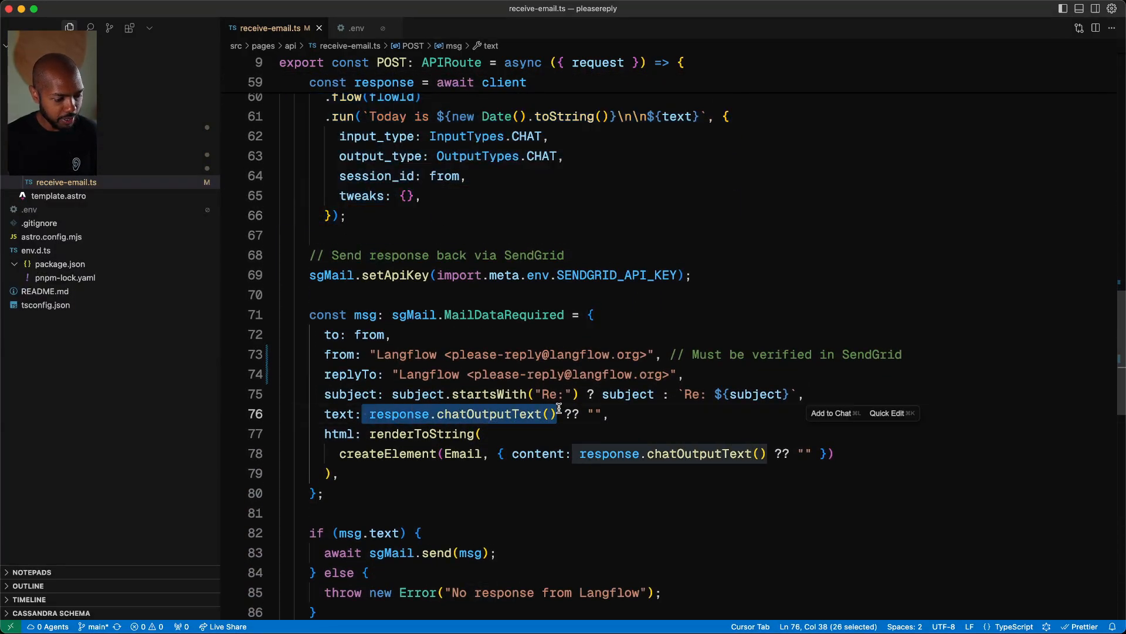
mouse_move(523, 460)
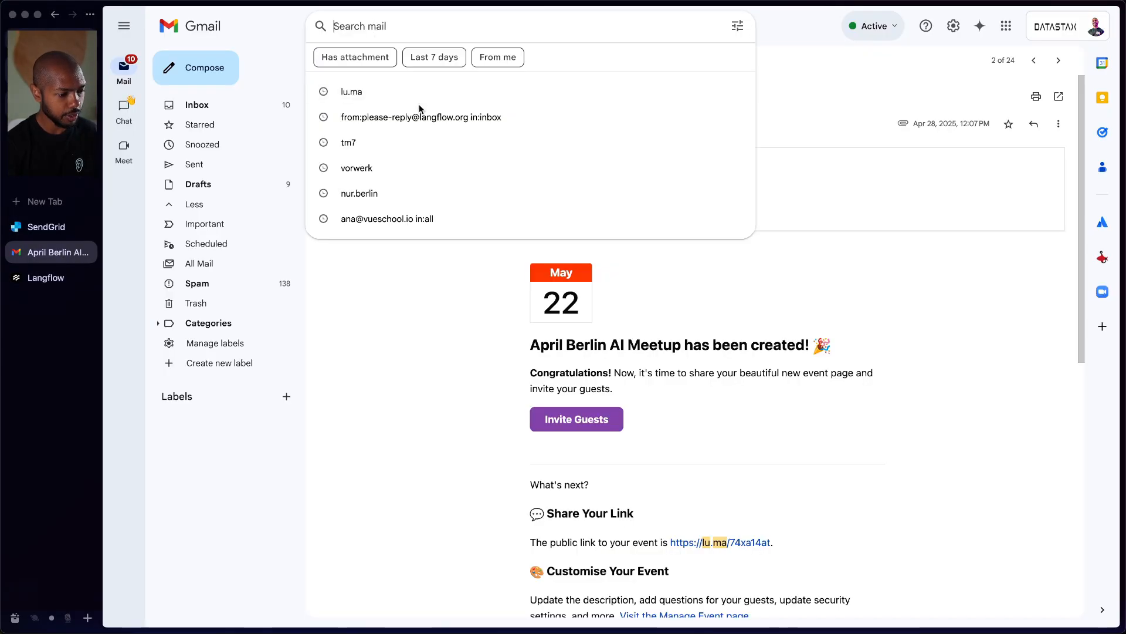
Step: Search from:please-reply in:inbox and open the 'how do I host it' conversation with Langflow's reply
click(422, 117)
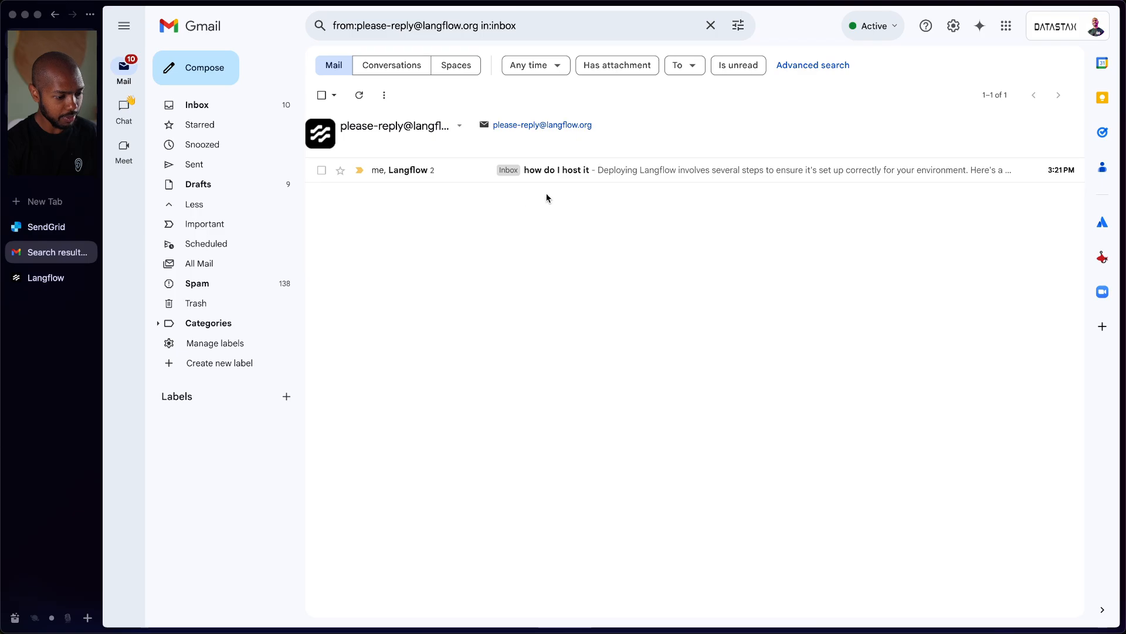
click(556, 169)
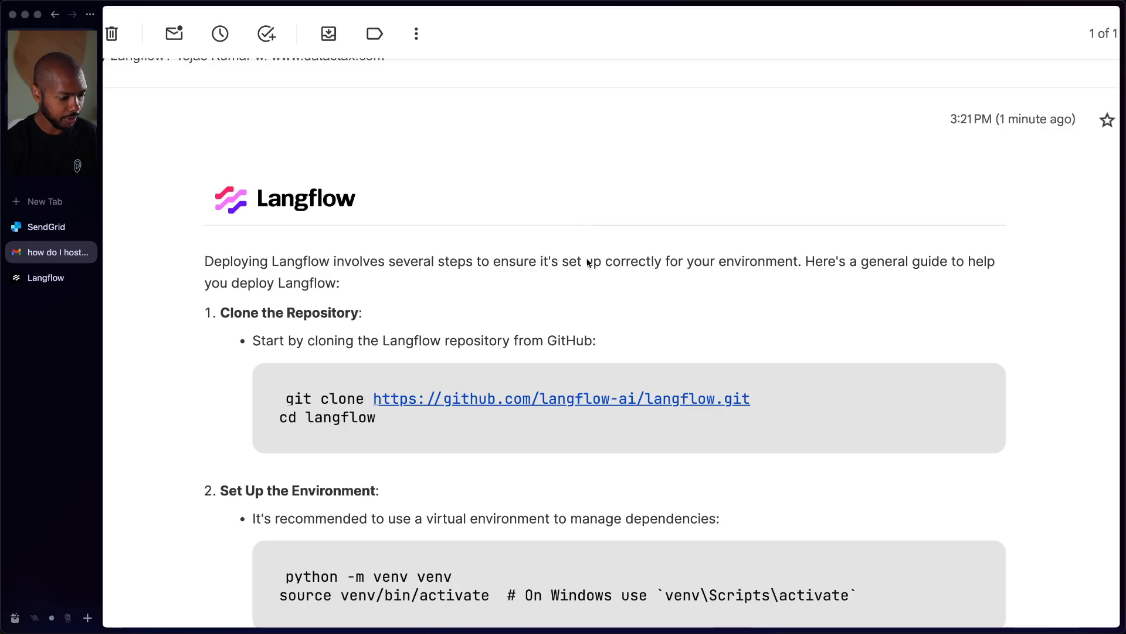
scroll(down, 3)
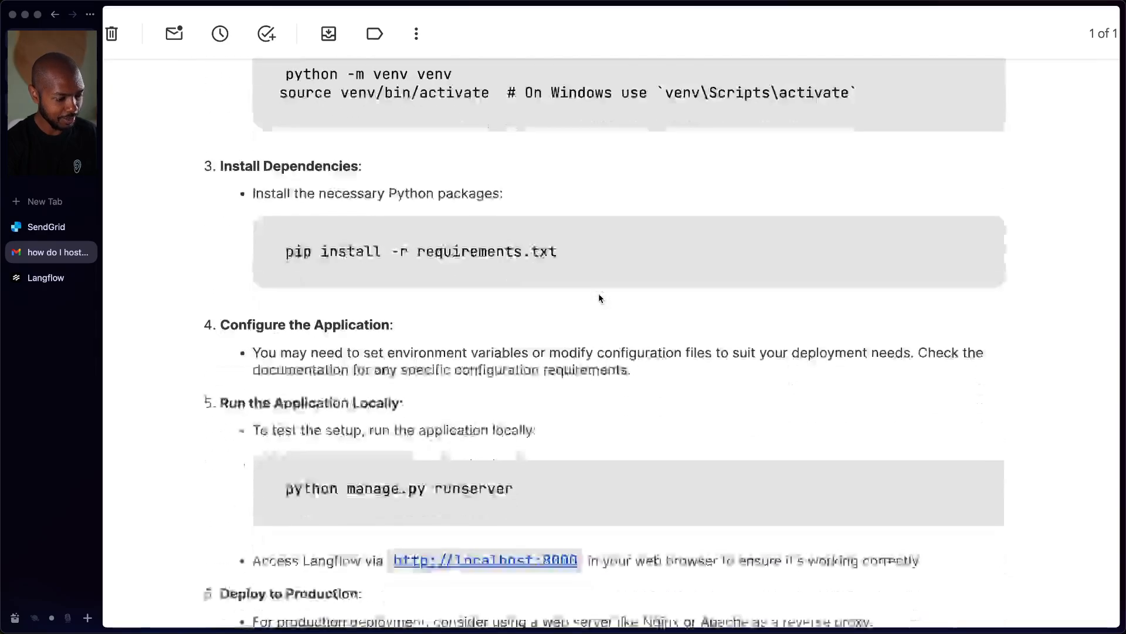
scroll(down, 3)
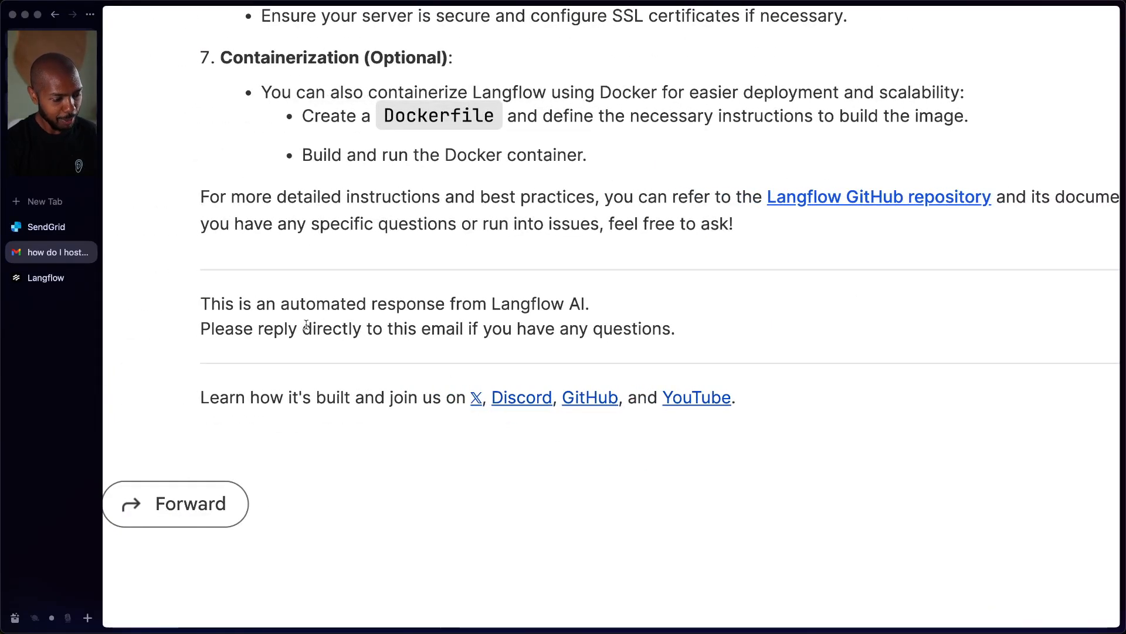
drag(213, 329, 374, 328)
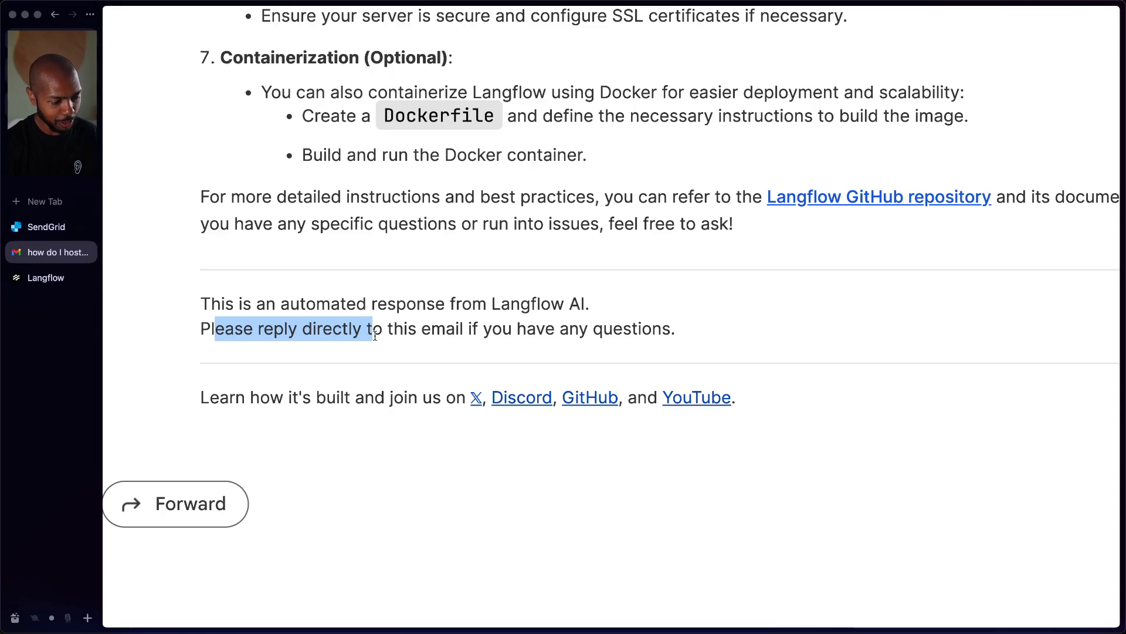